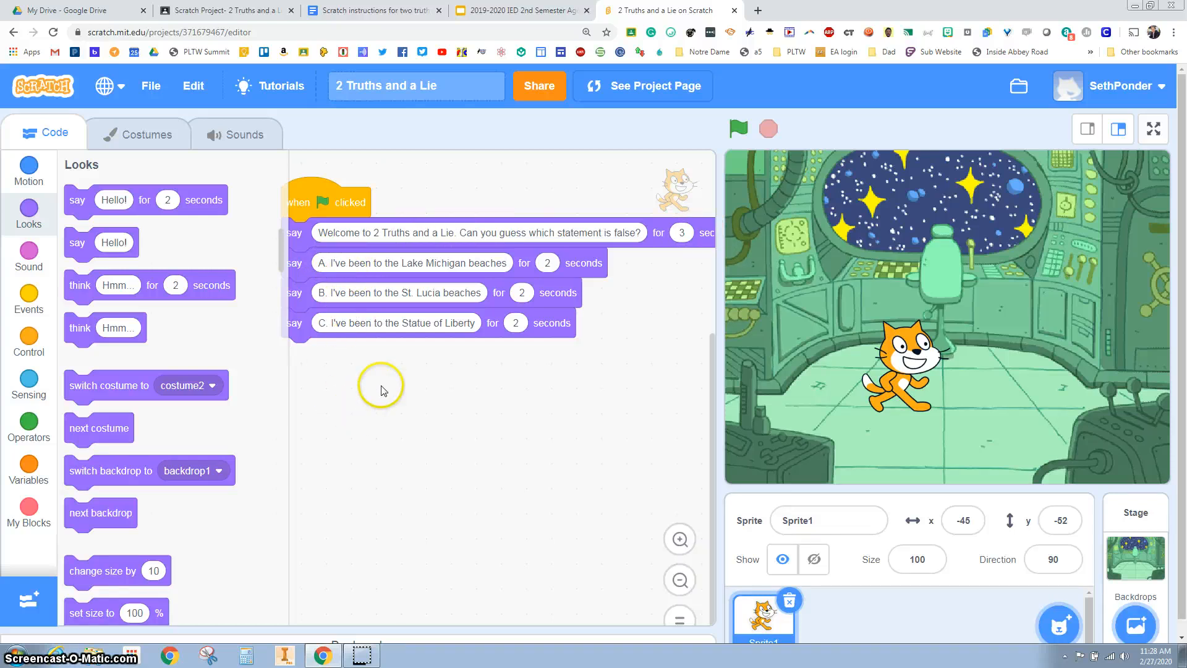
mouse_move(401, 389)
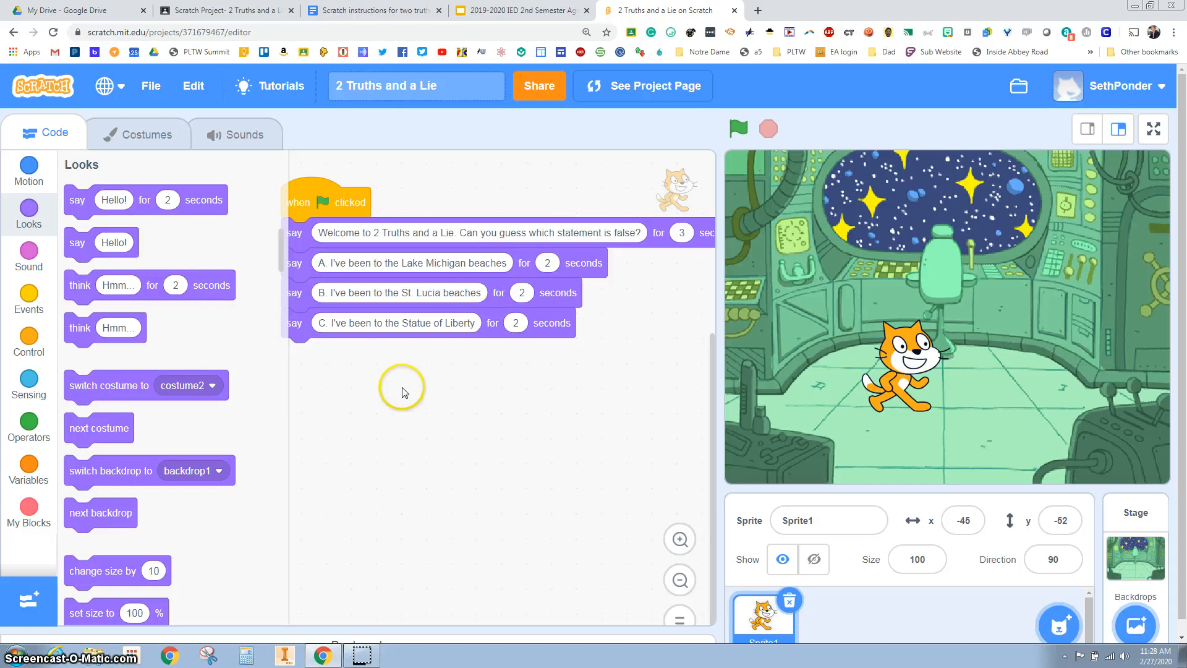
mouse_move(399, 387)
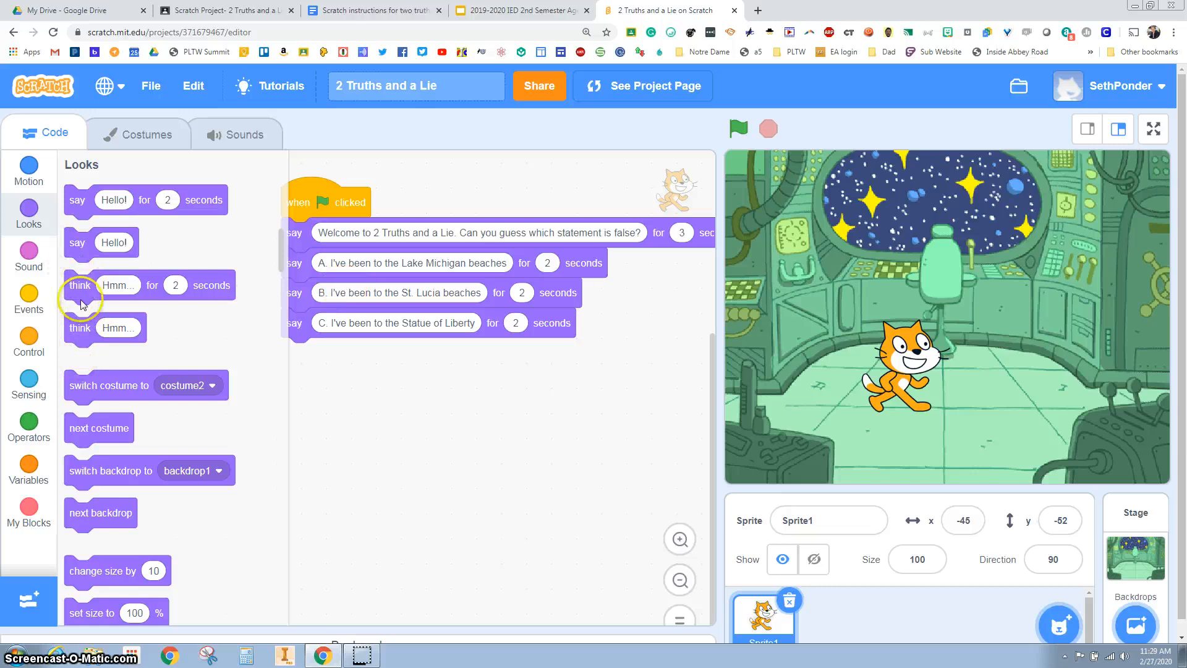
mouse_move(163, 203)
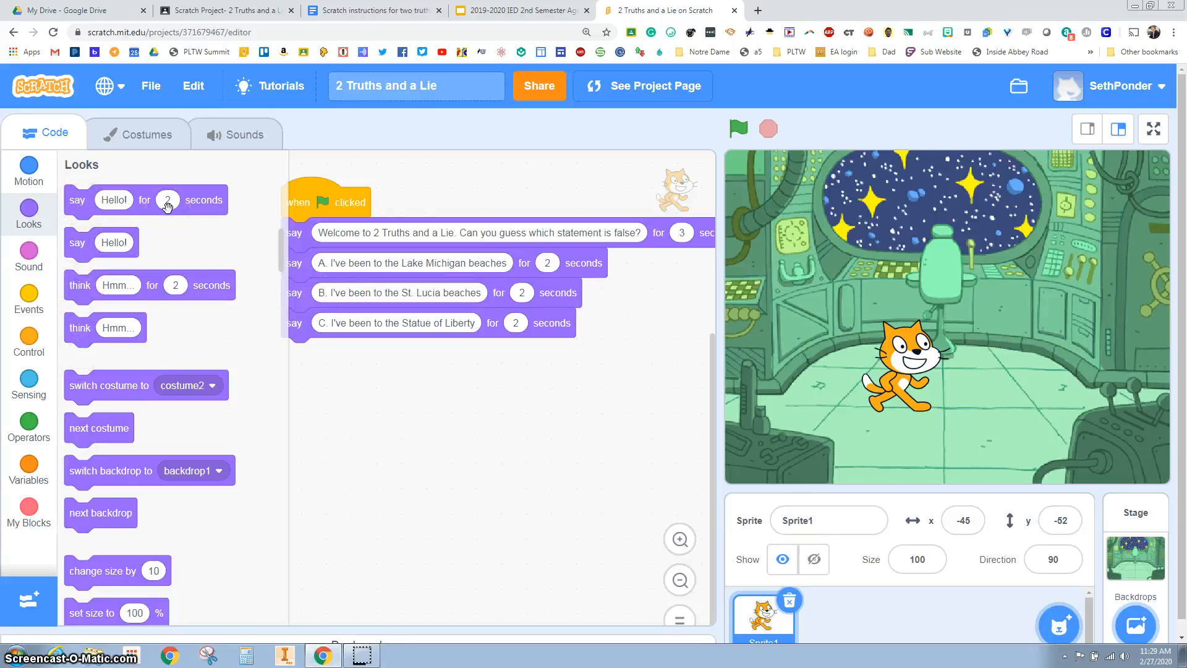
Step: Show the Sensing blocks to add an 'ask and wait' block under the last say statement
left_click(28, 382)
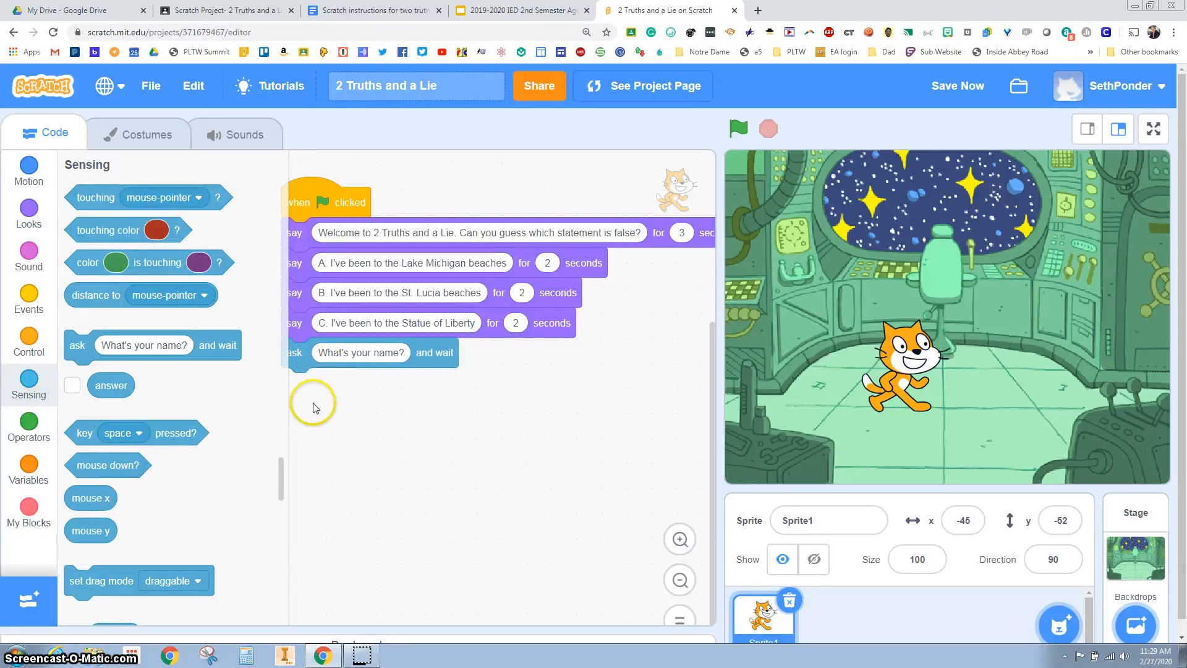
Step: Make the ask block read "Which options is a lie?", show answer on stage, and place an answer reporter beside the script
left_click(361, 352)
type("Which options is a ")
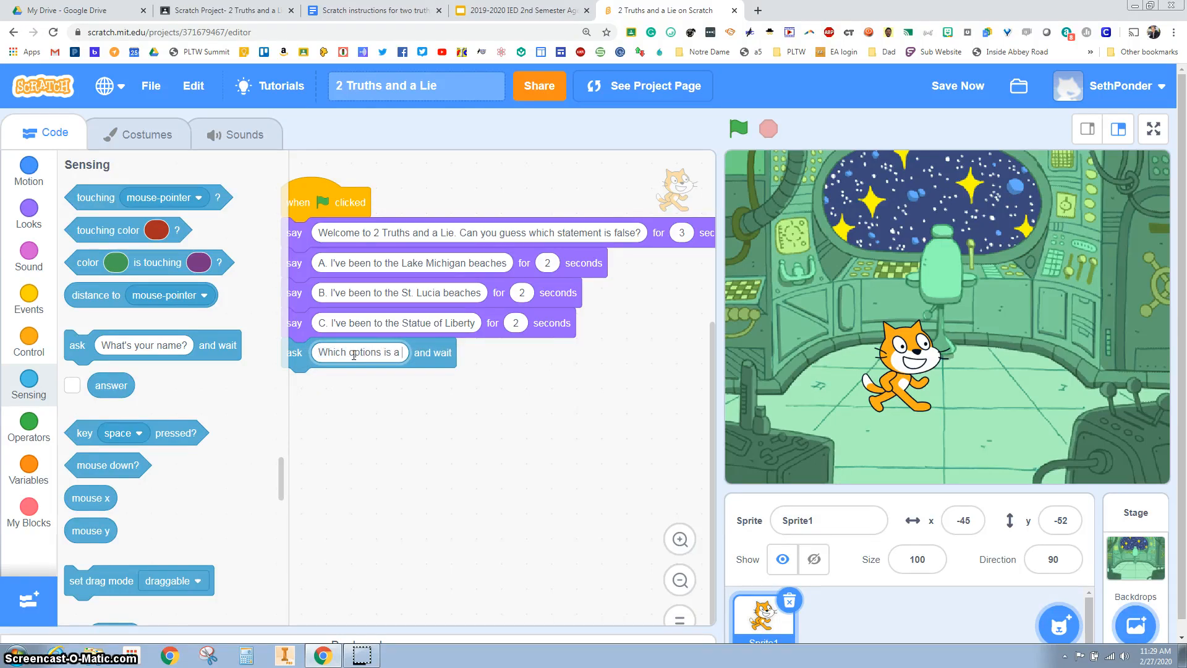
type("lie?")
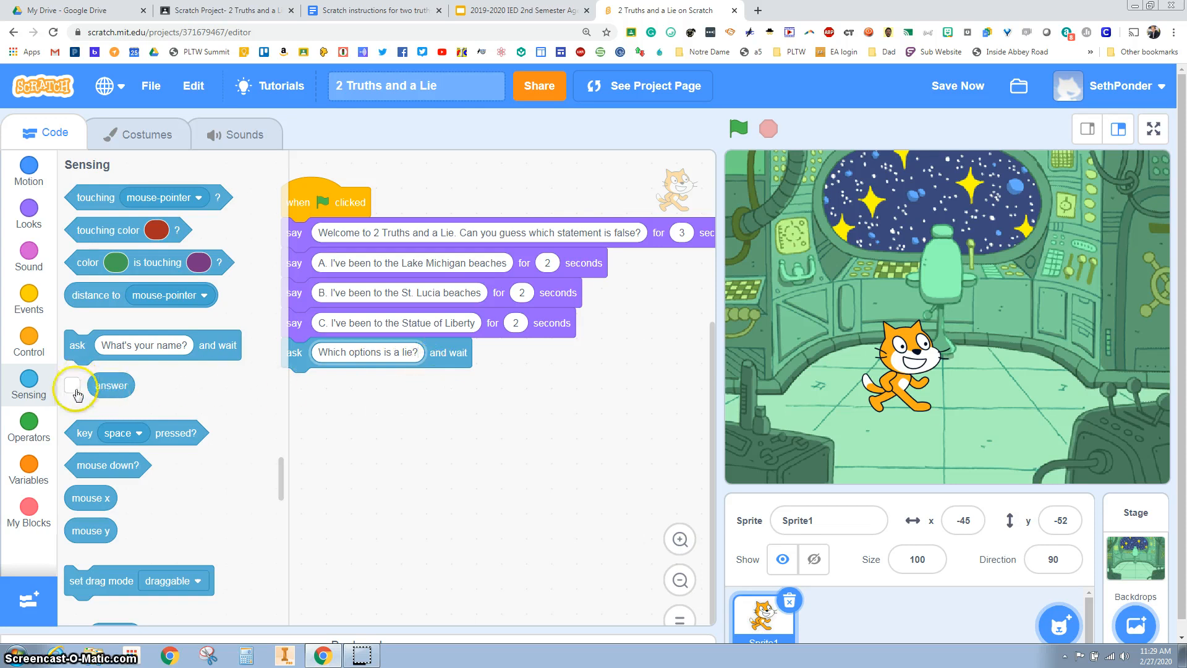
left_click(72, 386)
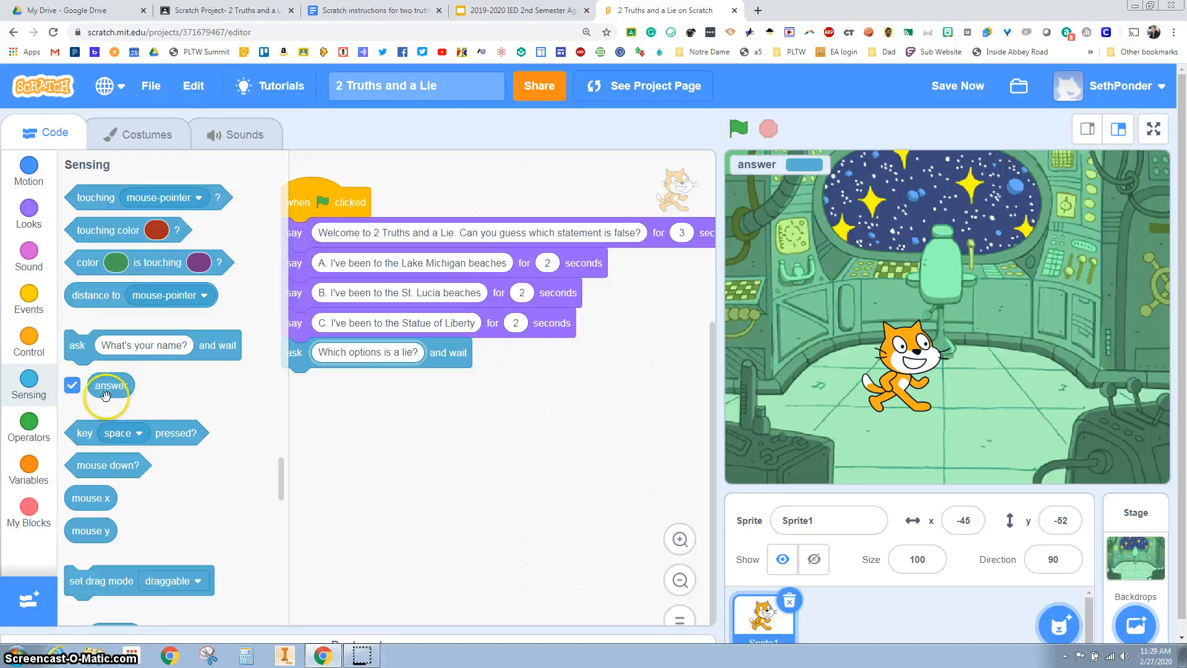
left_click_drag(110, 385, 599, 371)
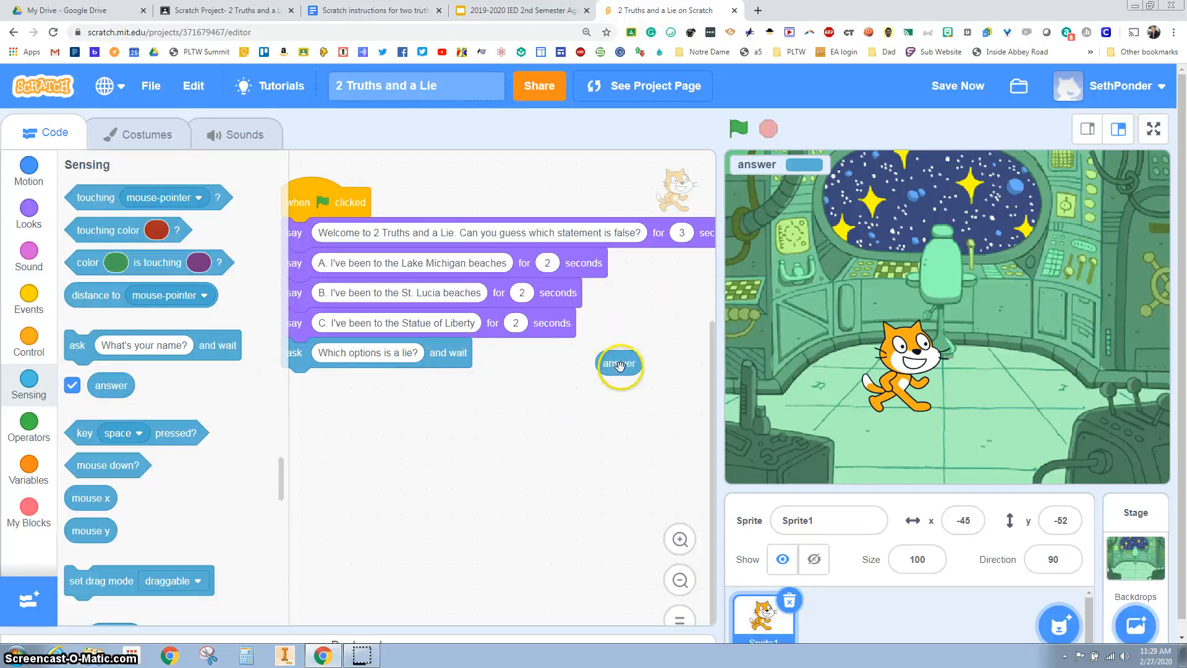
left_click_drag(620, 364, 632, 356)
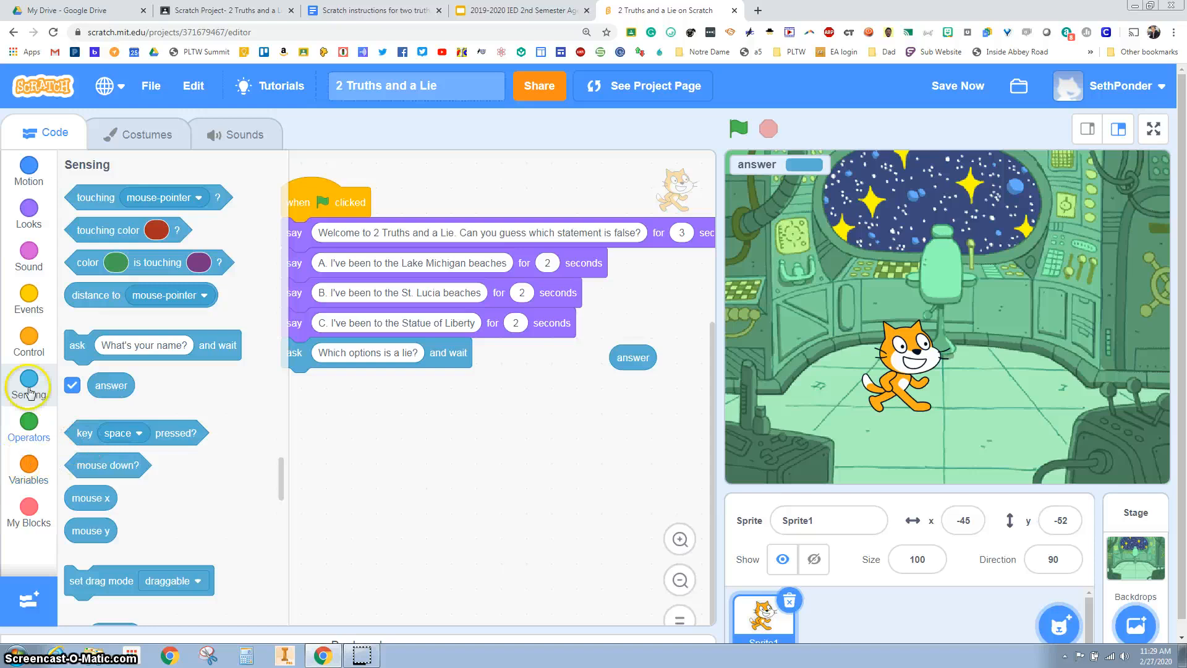
Step: Add an if-else from Control under the ask block and show the Operators blocks
left_click(28, 464)
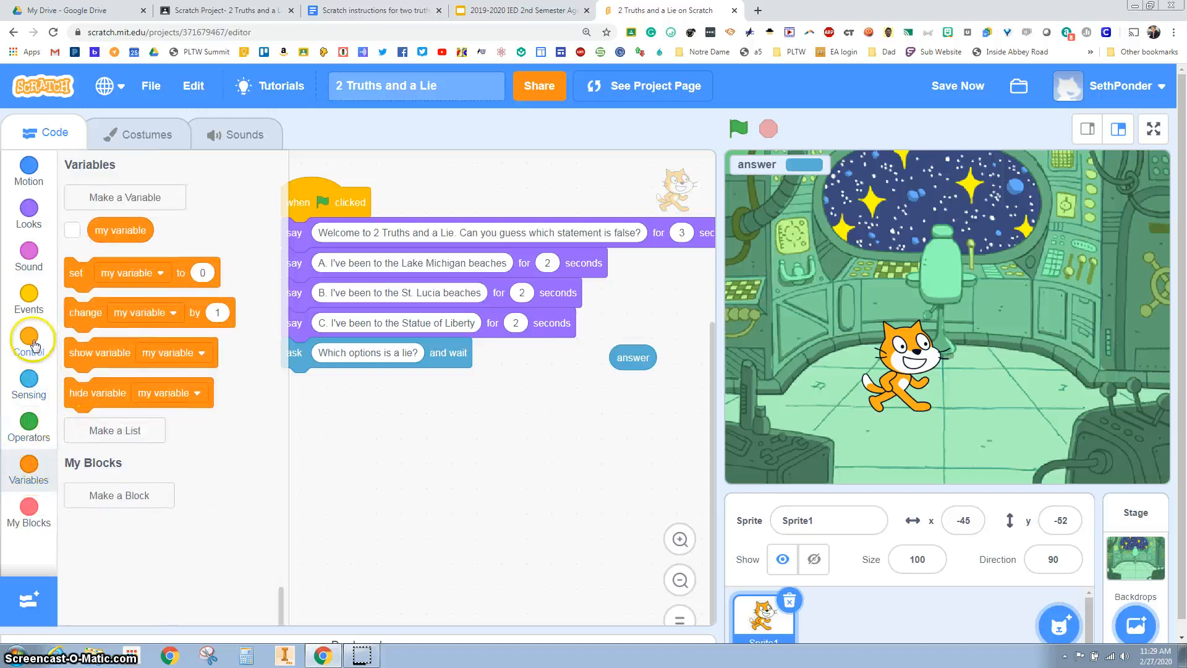
left_click(29, 342)
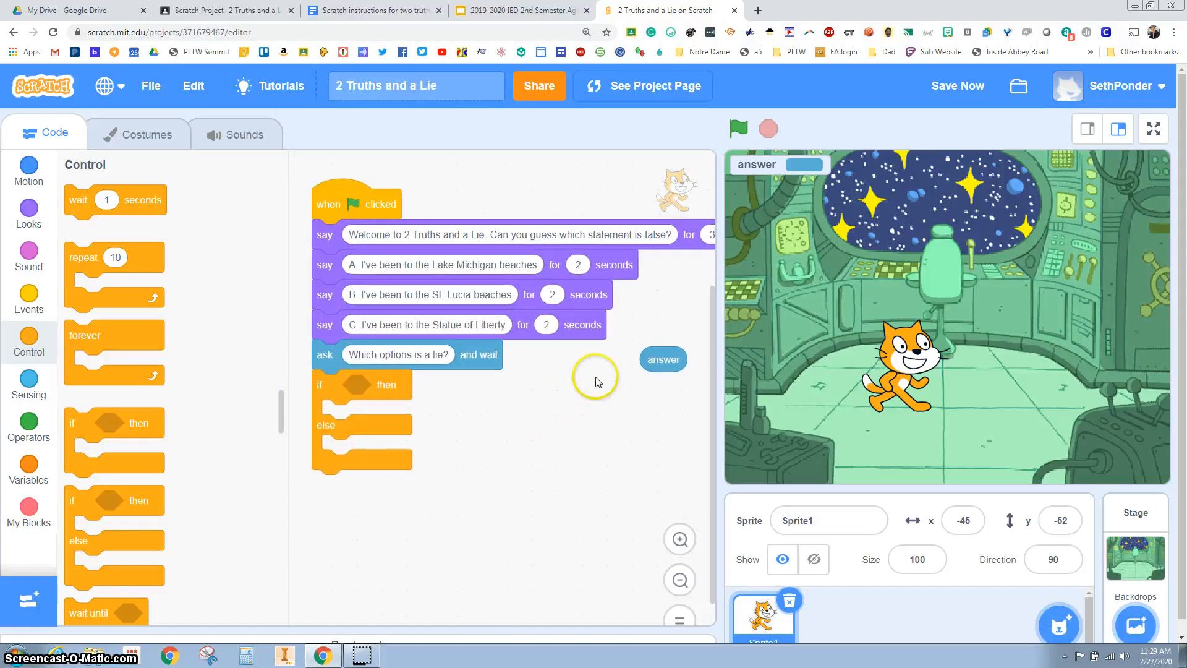
mouse_move(471, 392)
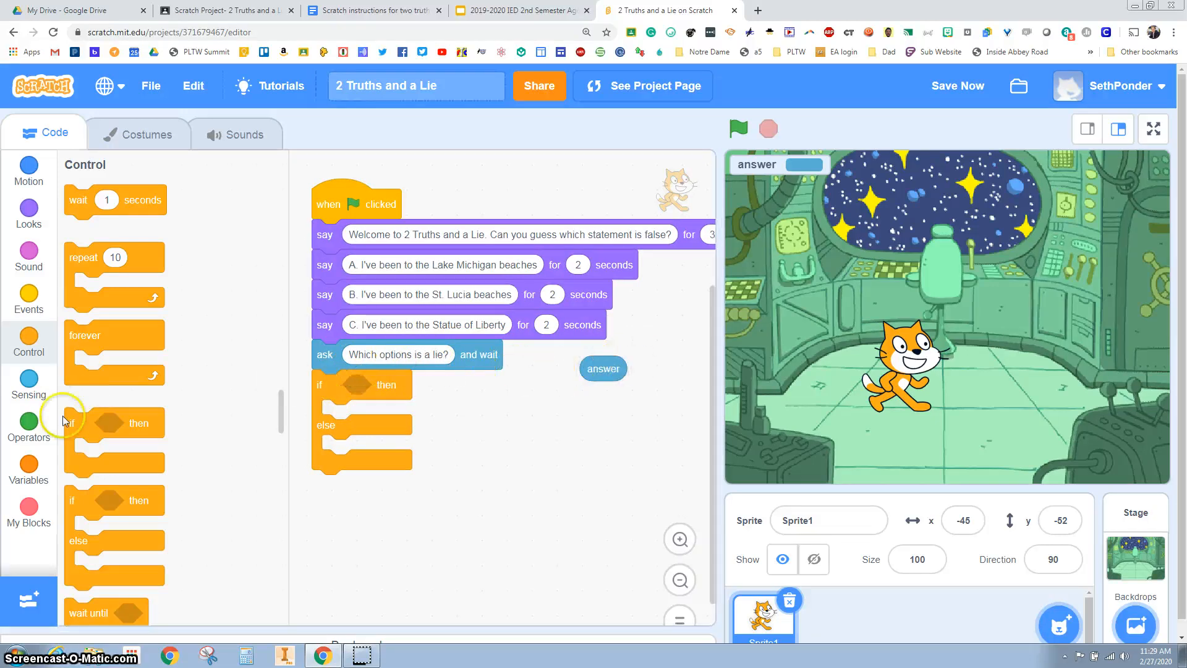
left_click(29, 424)
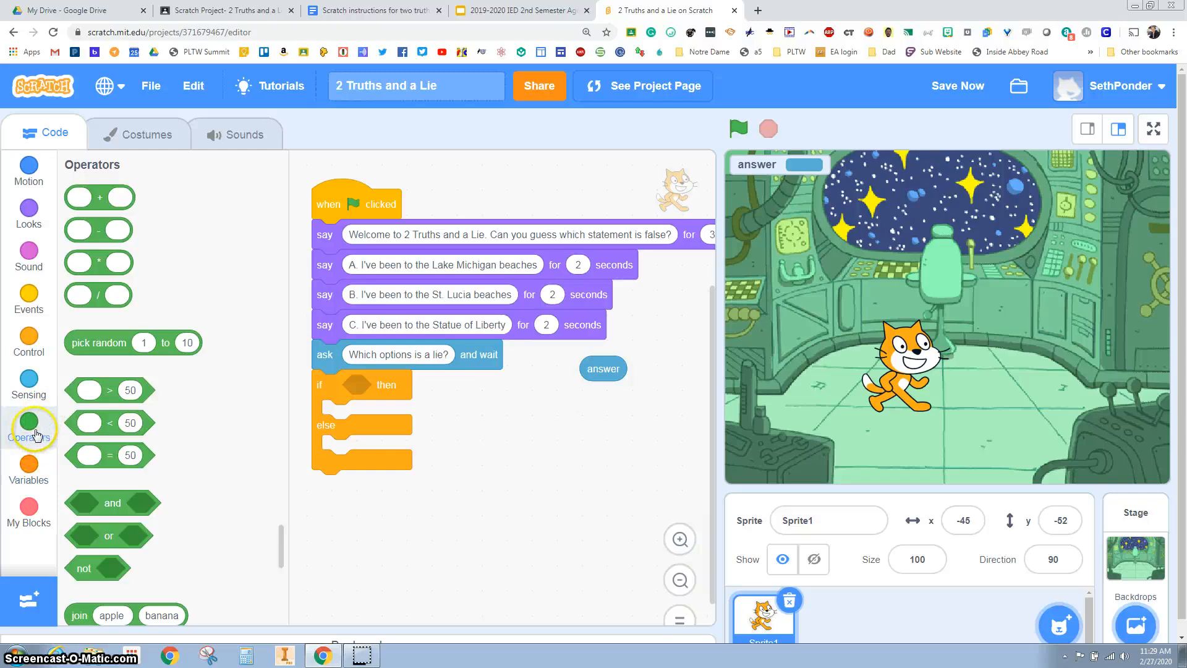
mouse_move(110, 455)
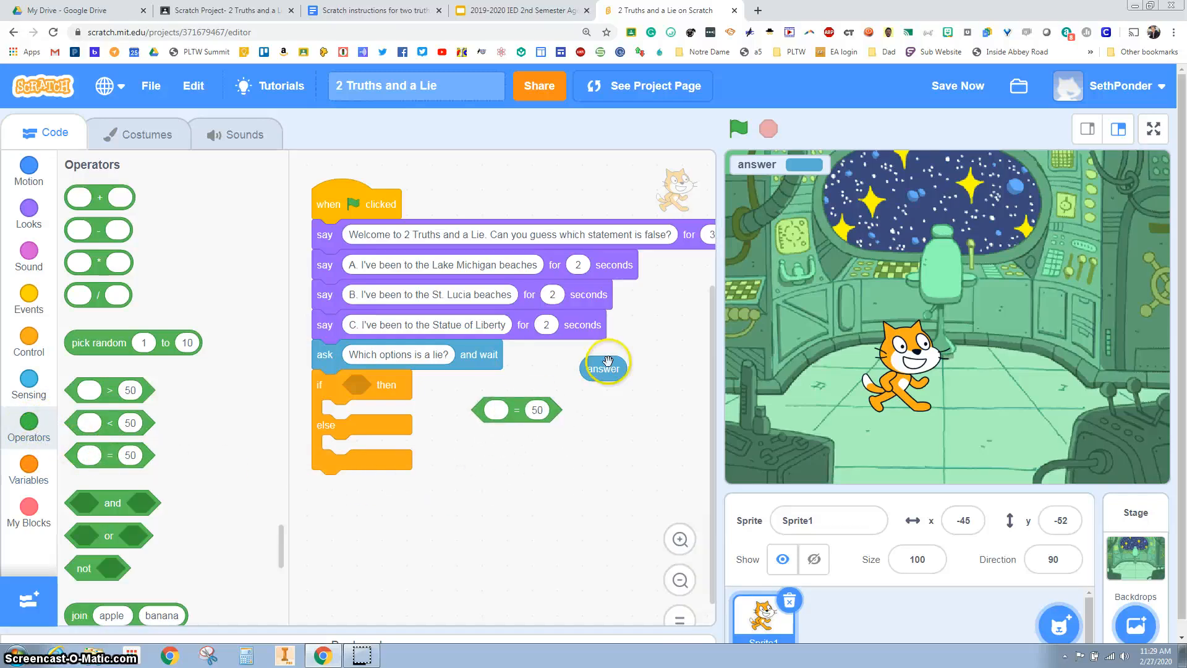
Step: Build an 'answer = 50' comparison and make it the if-else condition
left_click_drag(604, 367, 496, 413)
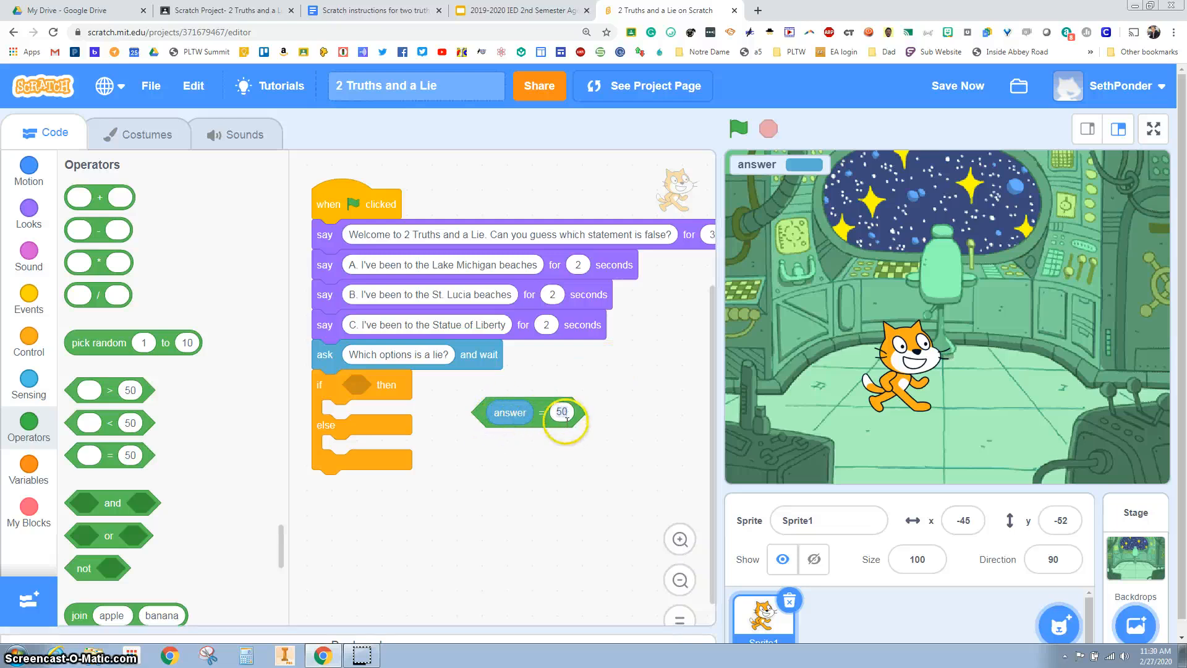
left_click_drag(530, 413, 393, 389)
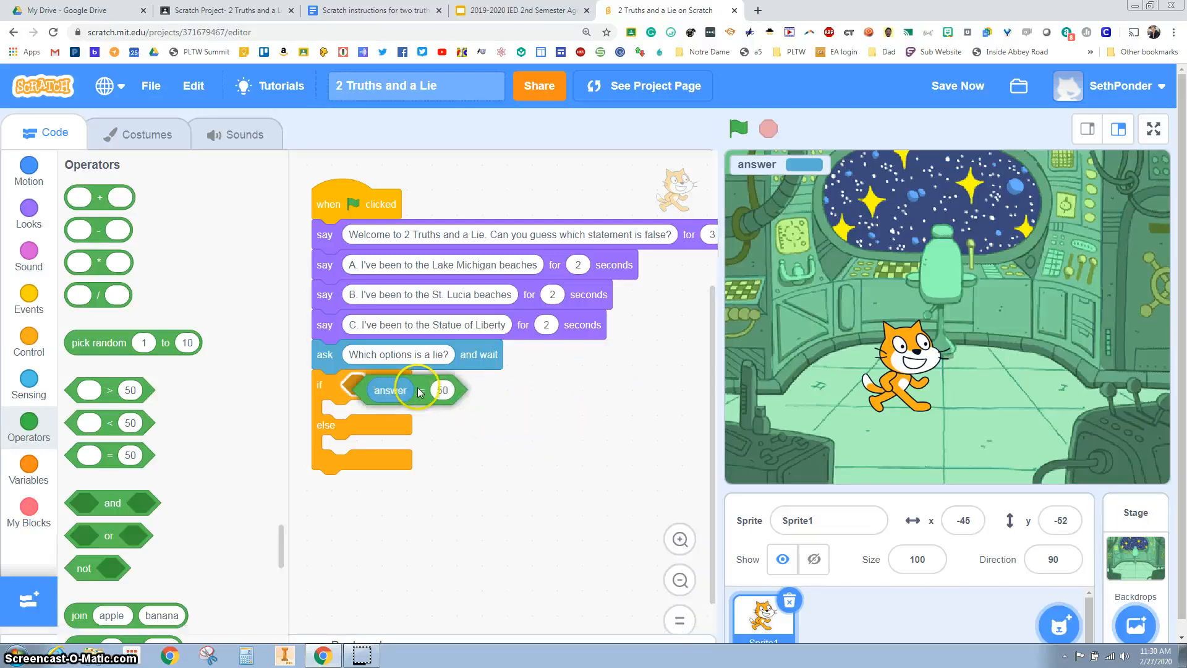
left_click_drag(417, 389, 401, 387)
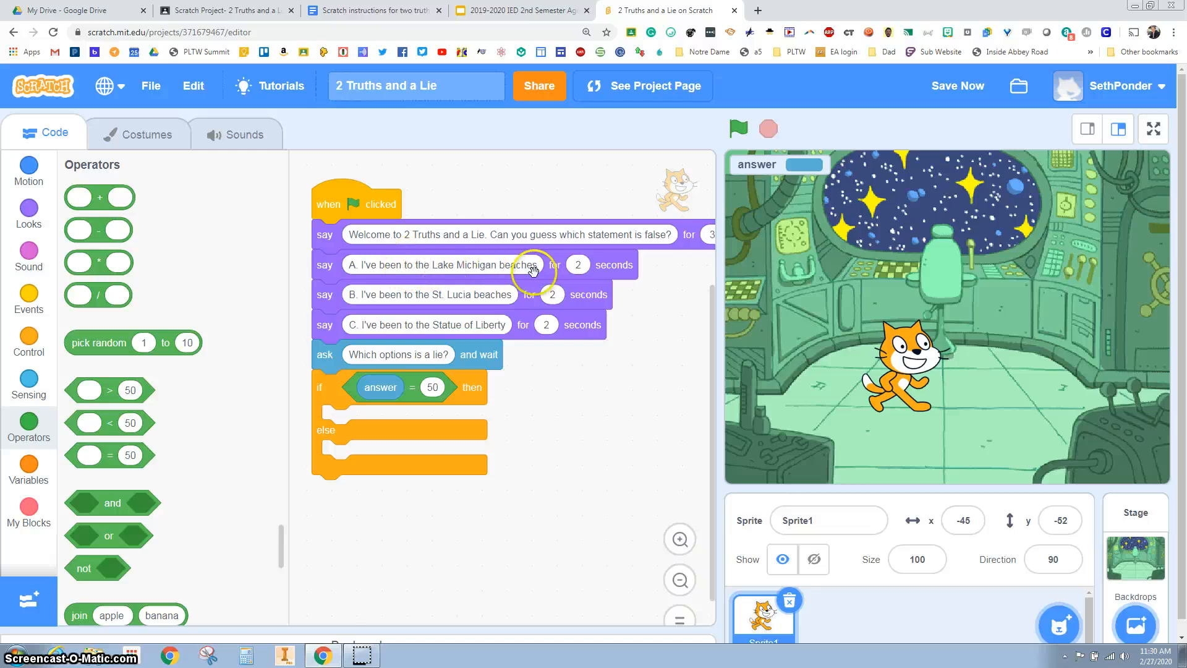
mouse_move(502, 295)
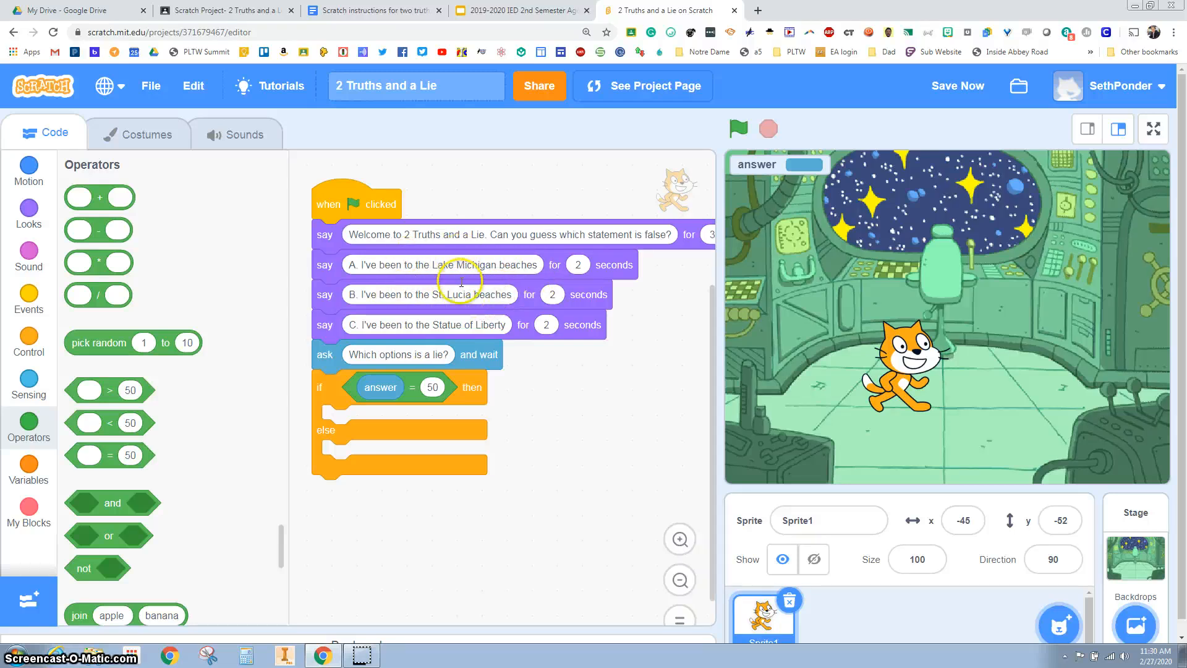
mouse_move(467, 282)
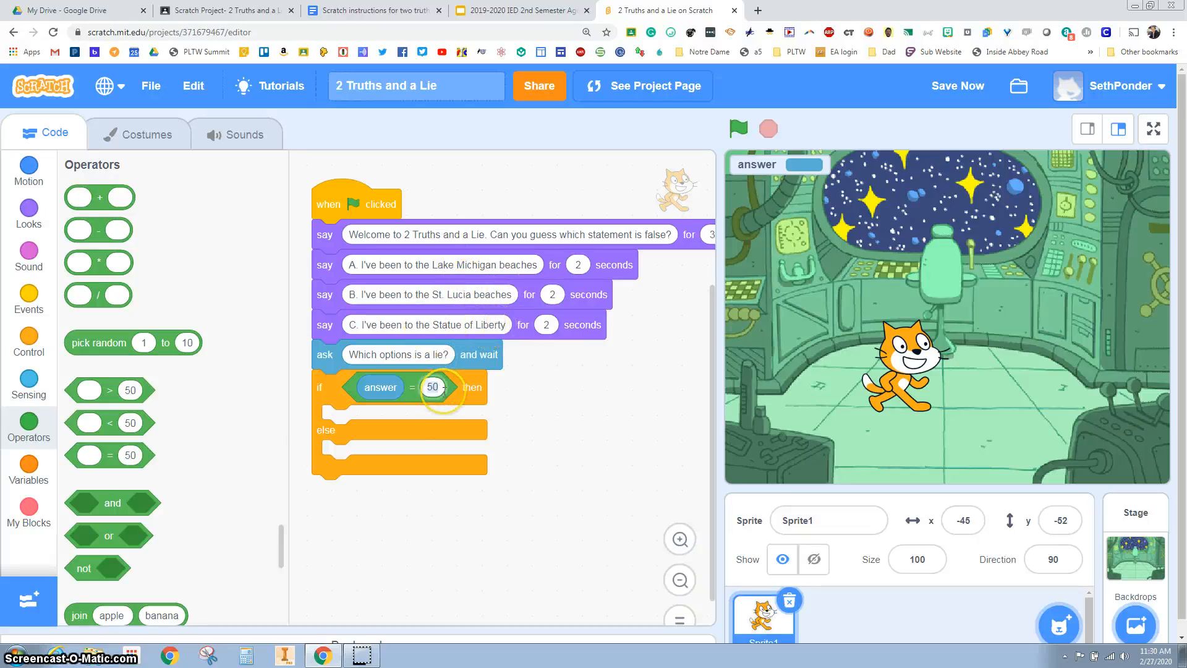
Step: Test answer = C, saying "Sorry you are wrong" if so and "You are correct" otherwise
type("C")
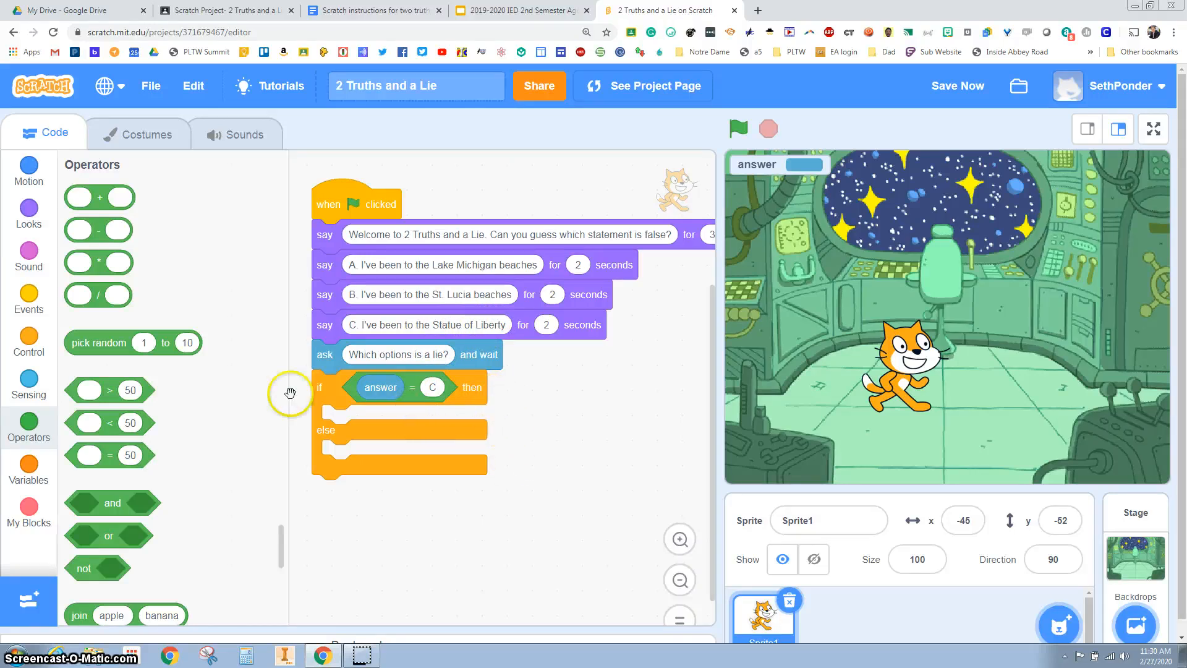
mouse_move(28, 214)
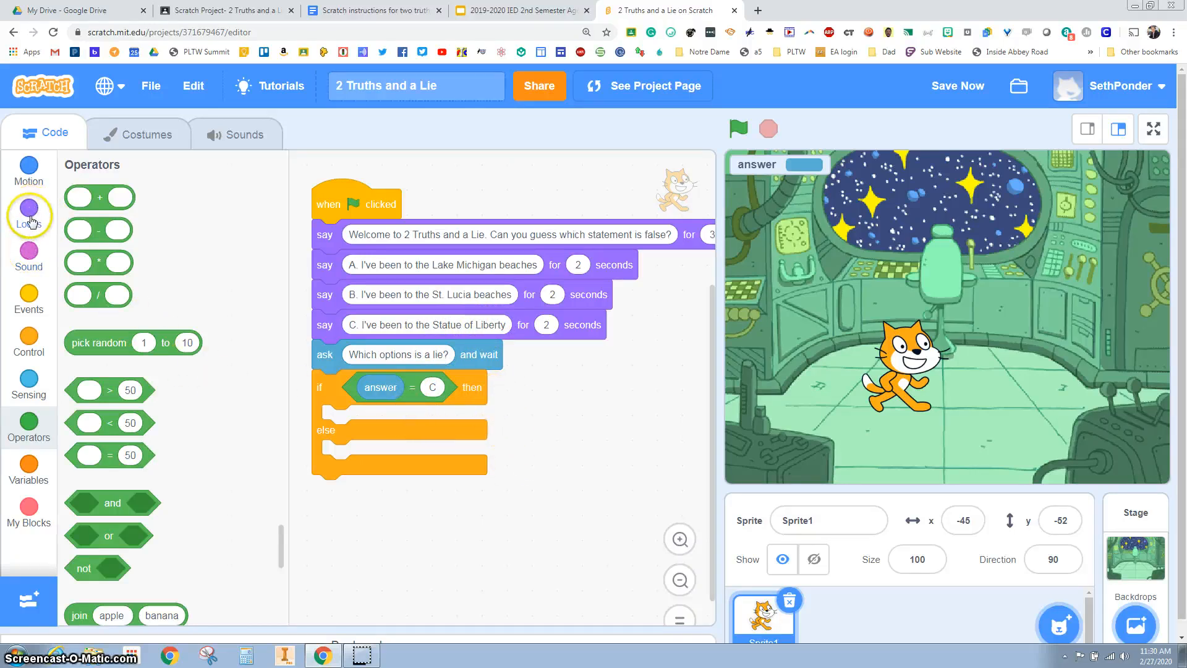
left_click(28, 214)
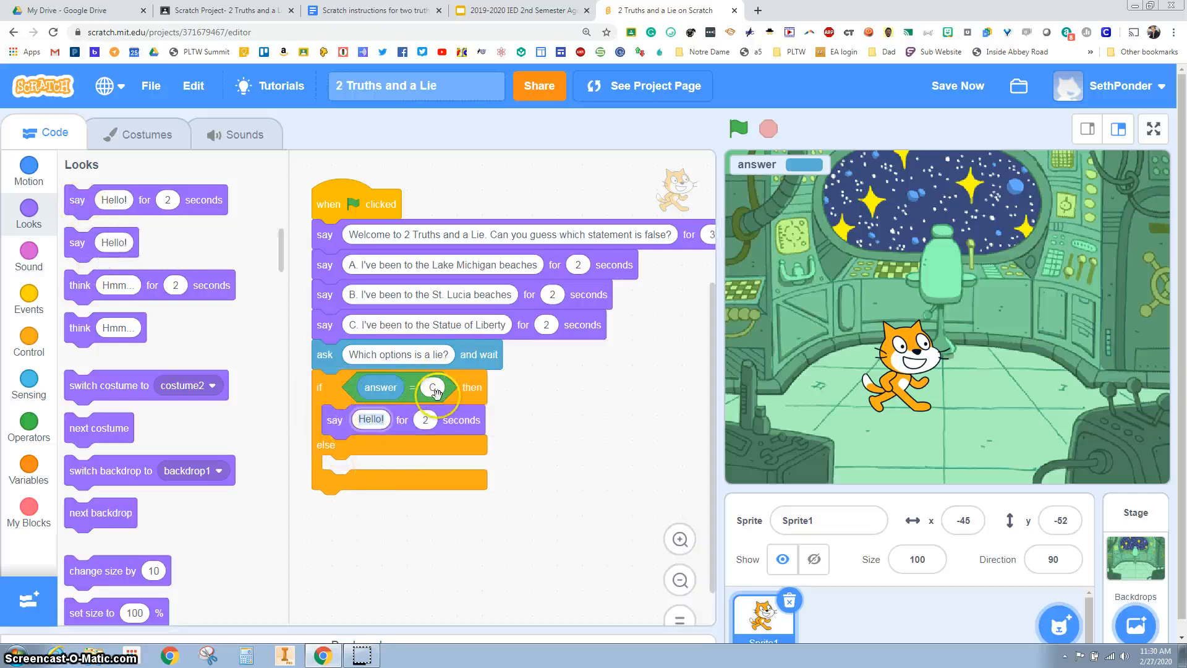
type("C")
type("Sorry you are wrong.")
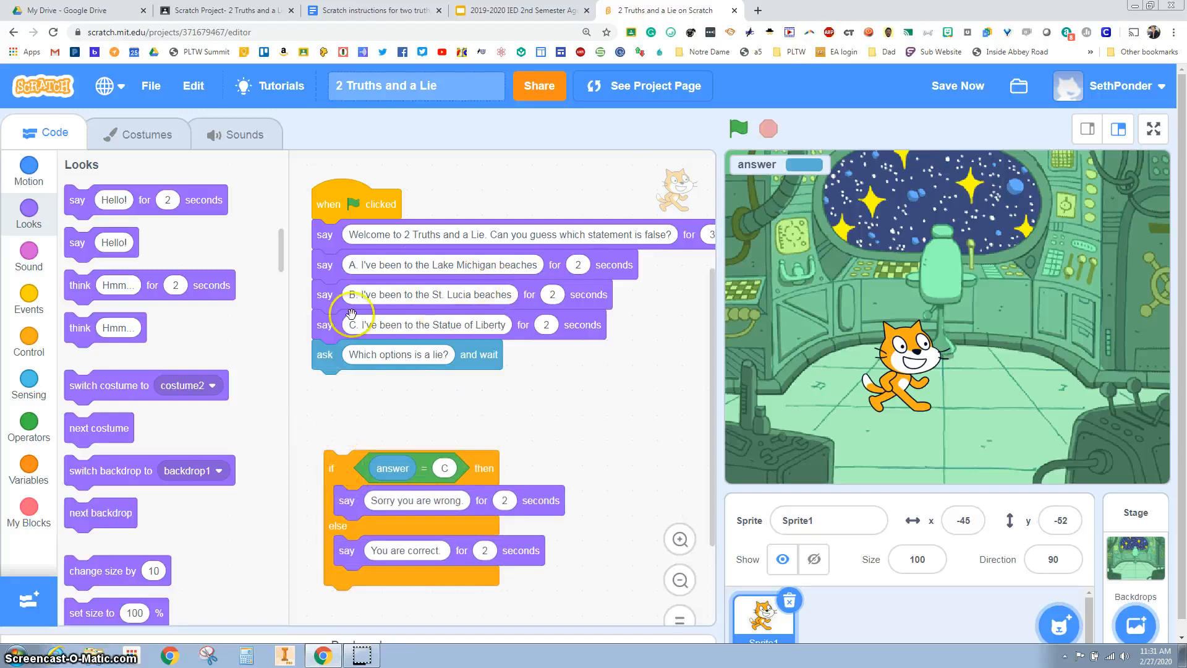
Step: Run the project to test, then snap the if-else beneath the ask block
left_click(737, 128)
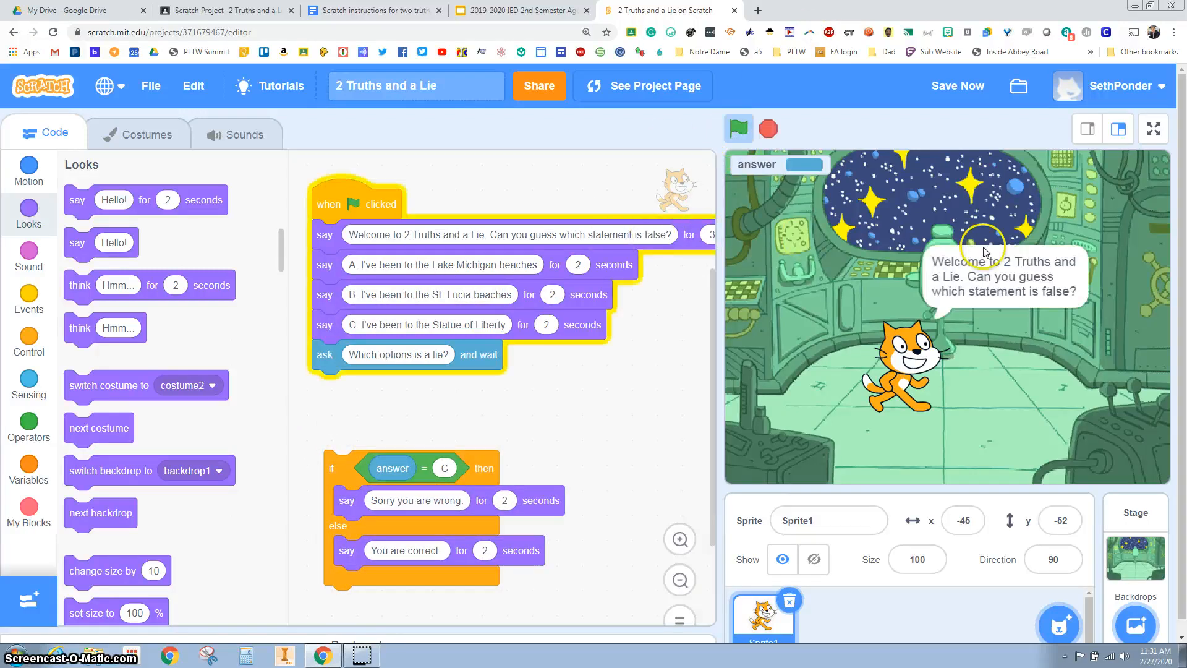
left_click(957, 85)
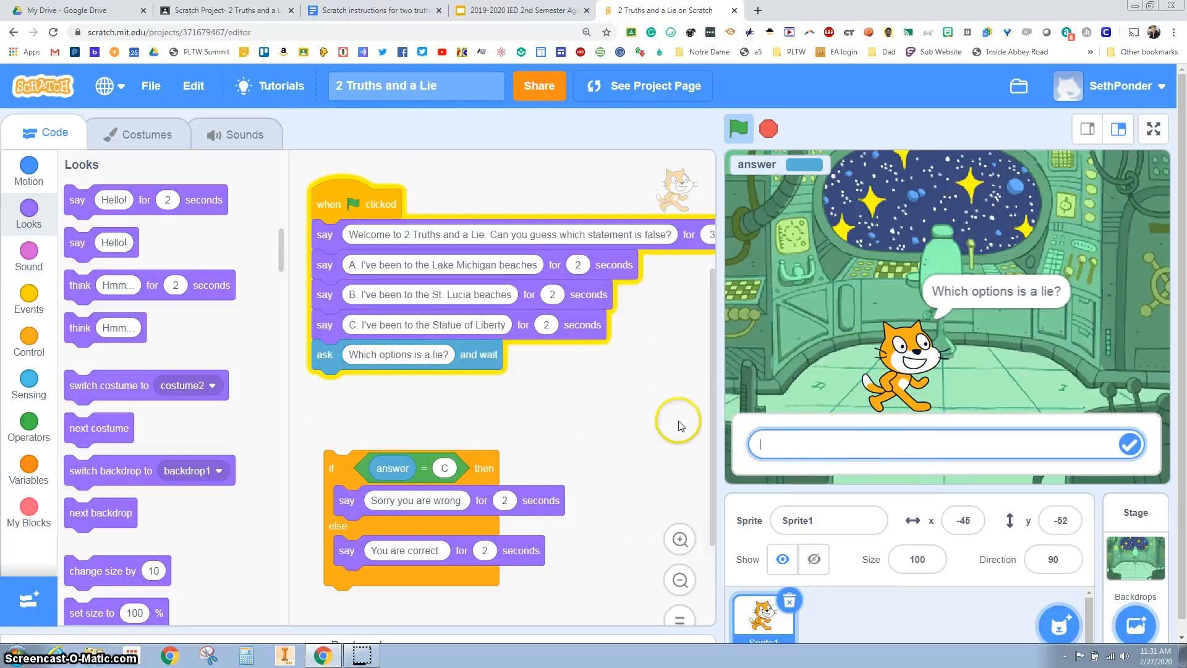
left_click(737, 127)
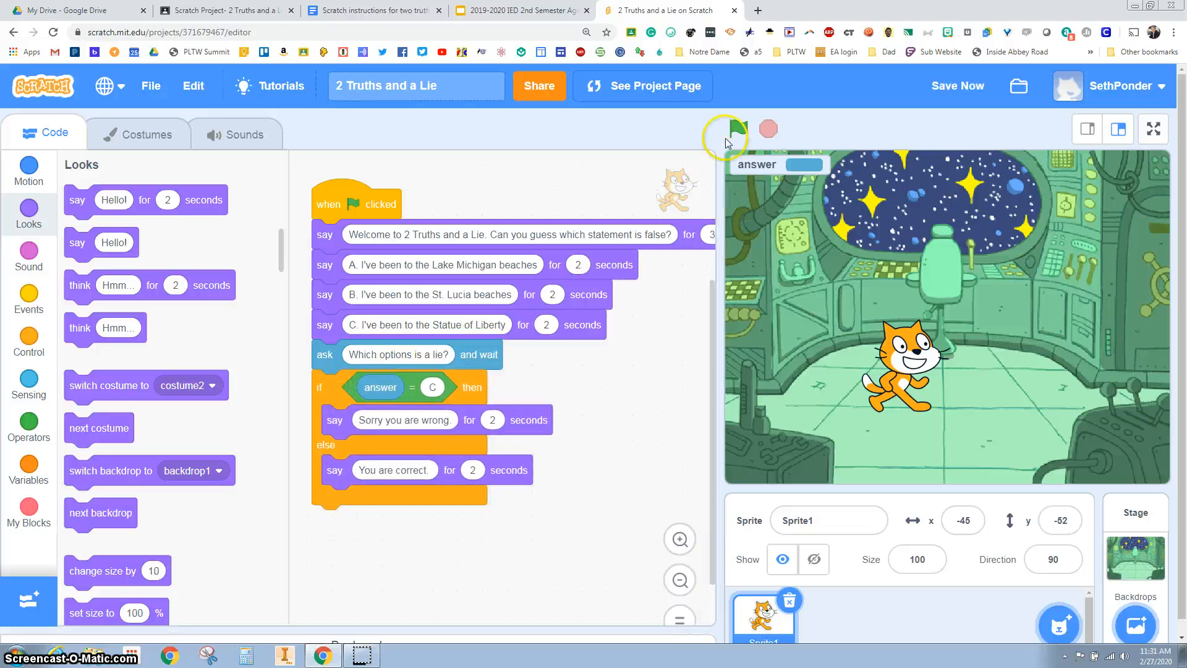
Step: Run the game twice on stage, answering c and then a to the lie question
left_click(737, 127)
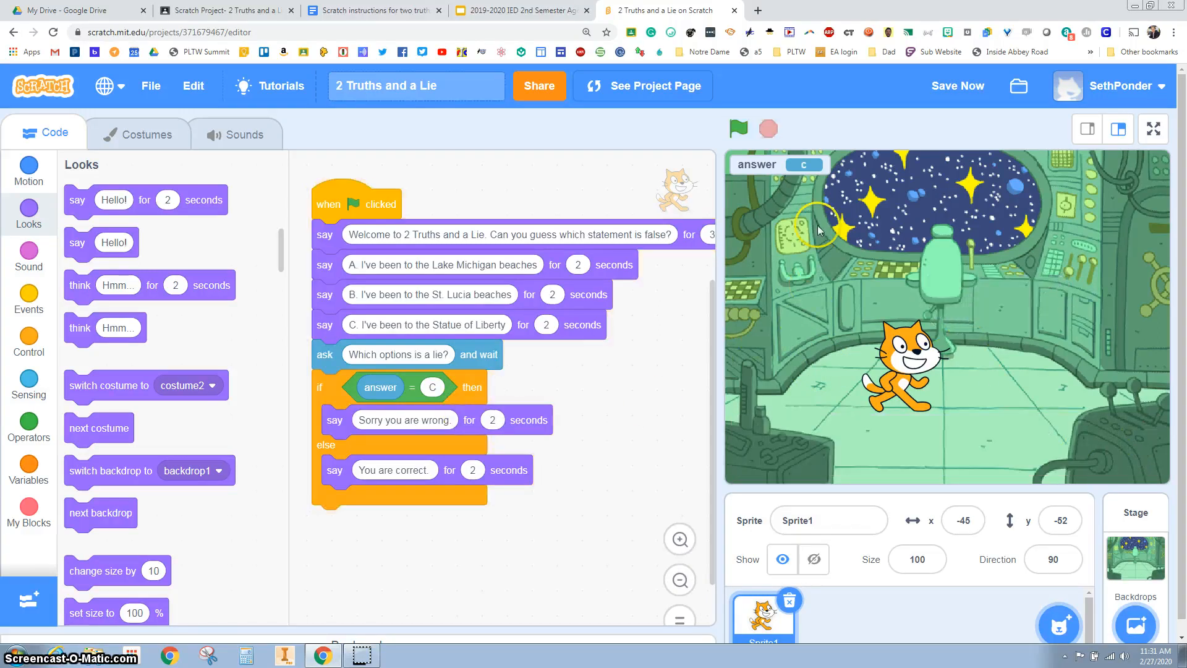
mouse_move(738, 122)
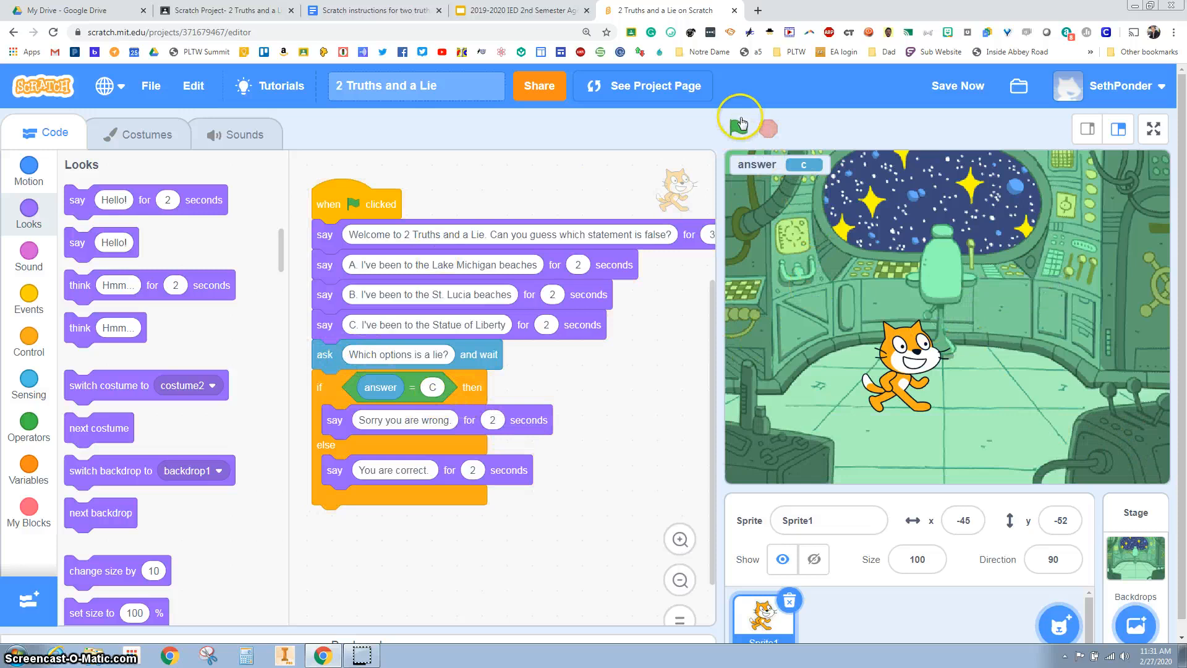
left_click(737, 127)
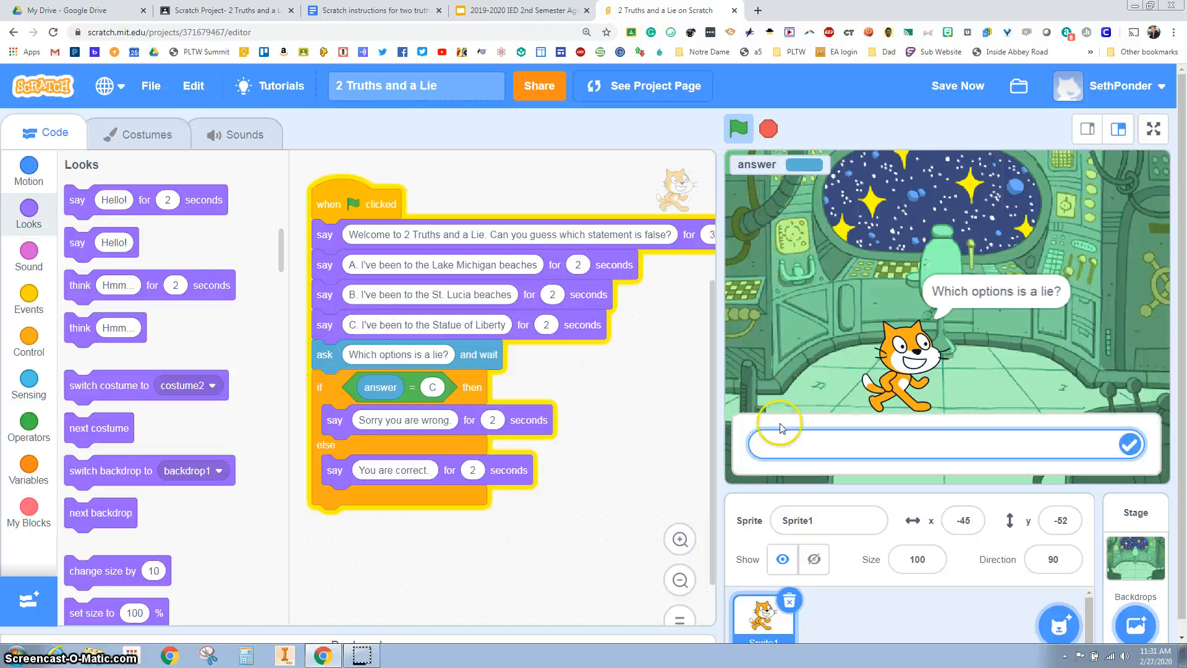
left_click(781, 444)
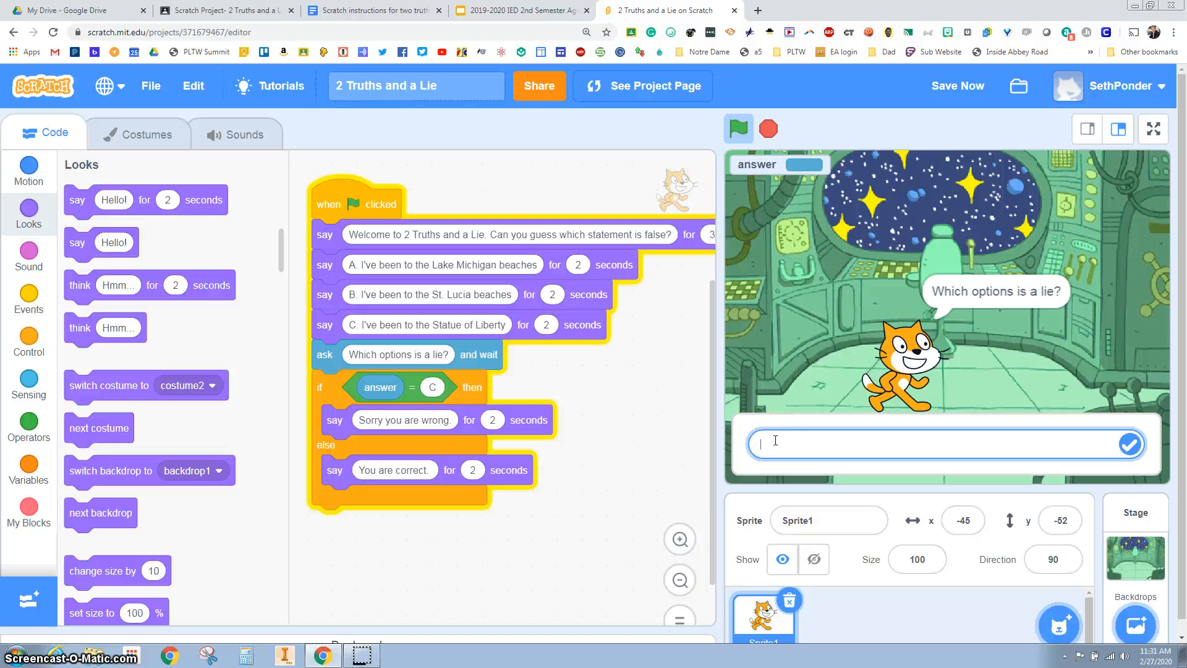
type("a")
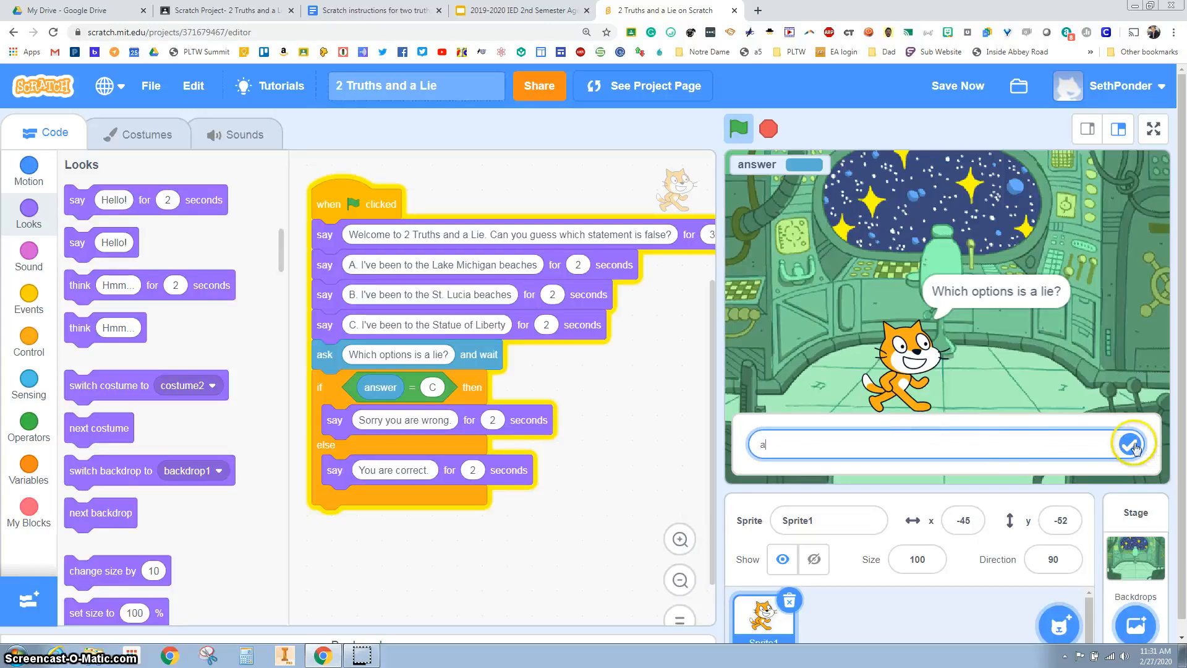
left_click(1129, 444)
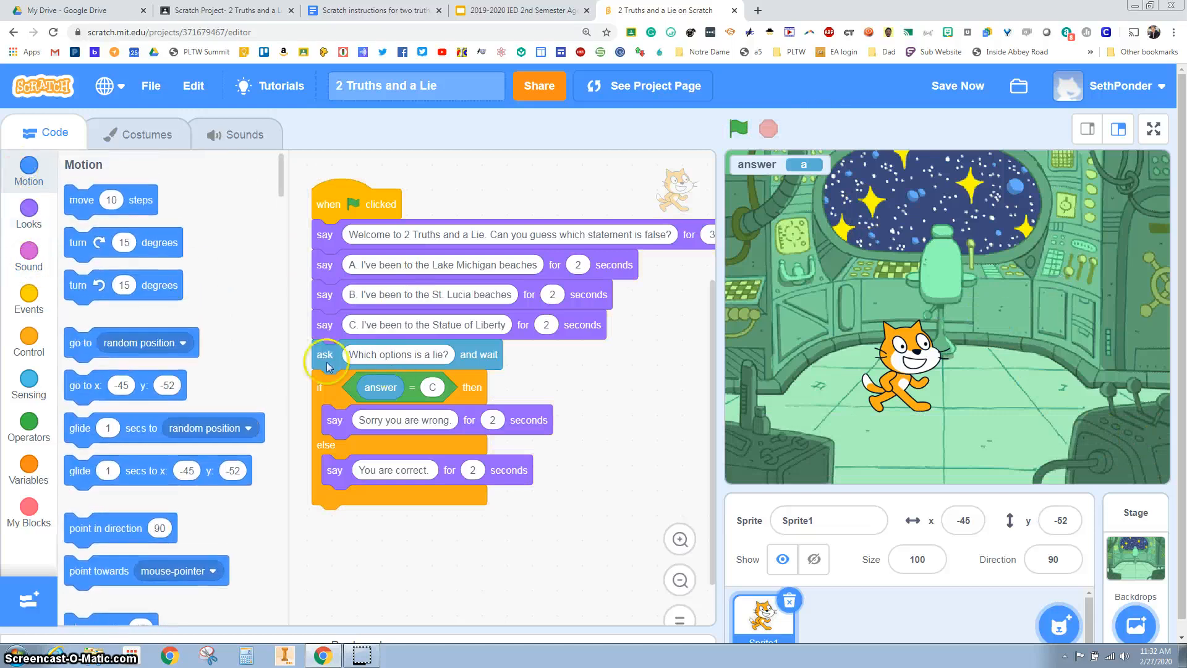
Step: Uncheck the answer reporter in Sensing so its readout leaves the stage
left_click(28, 383)
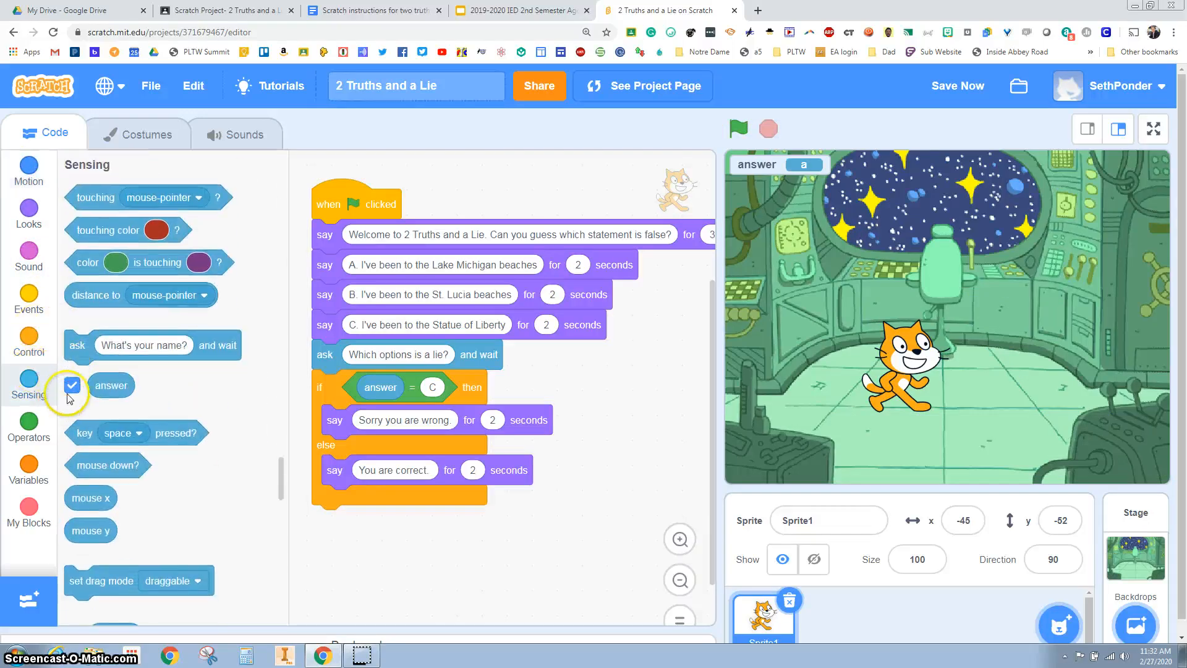
left_click(71, 385)
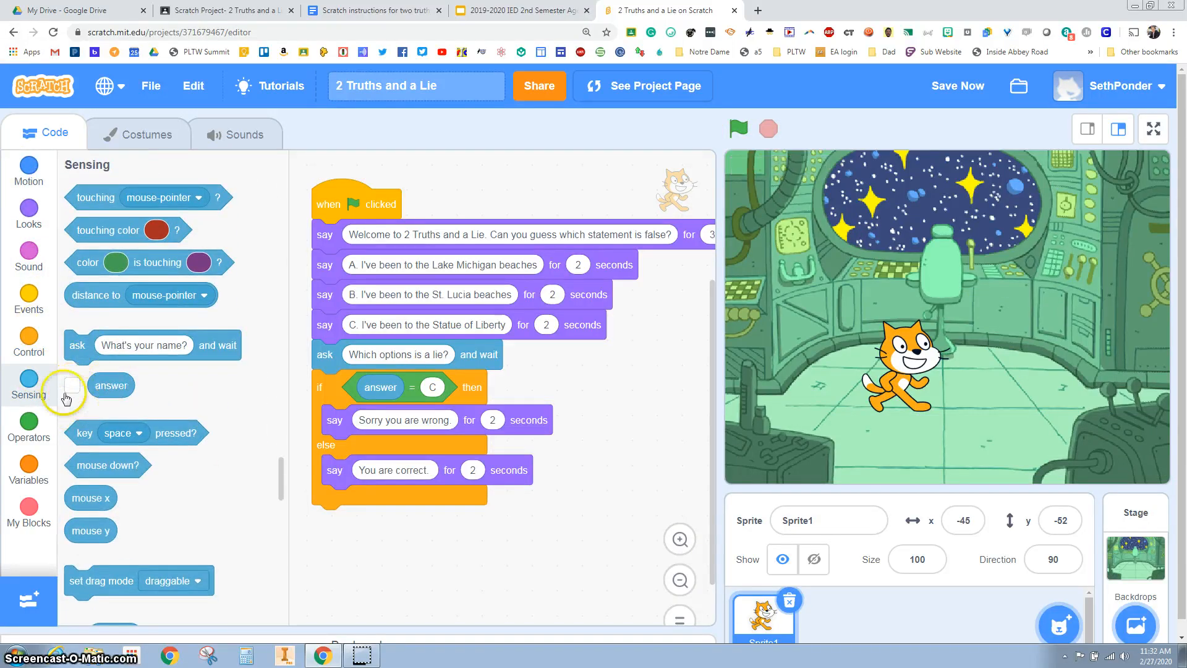
mouse_move(777, 177)
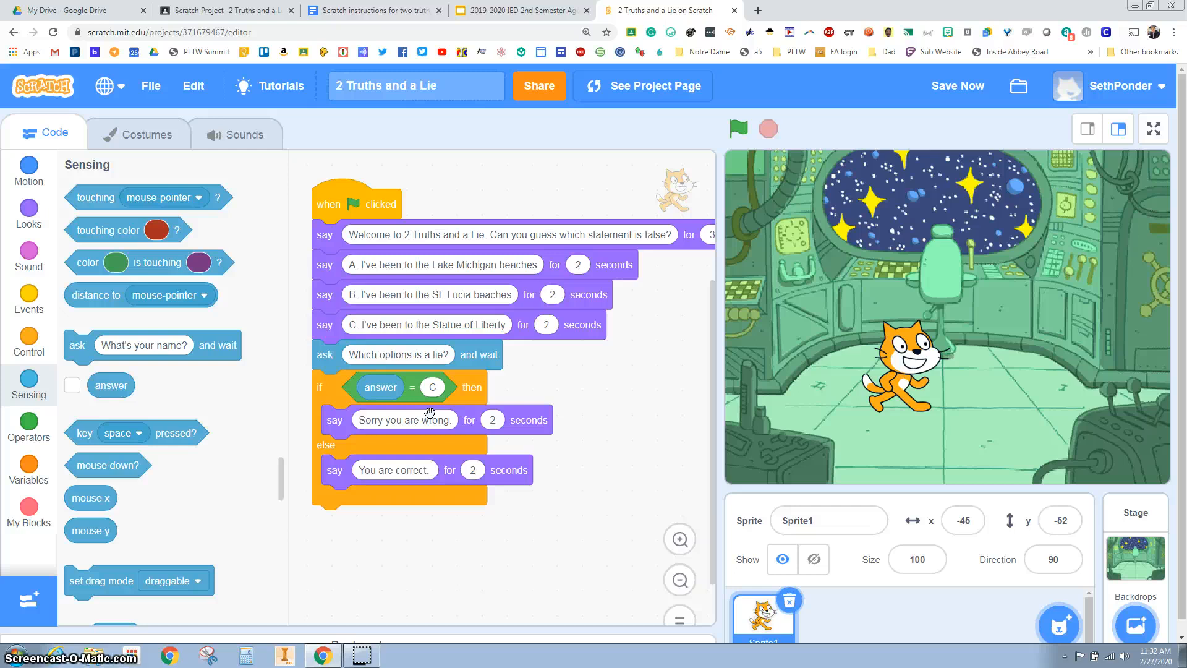
left_click(446, 409)
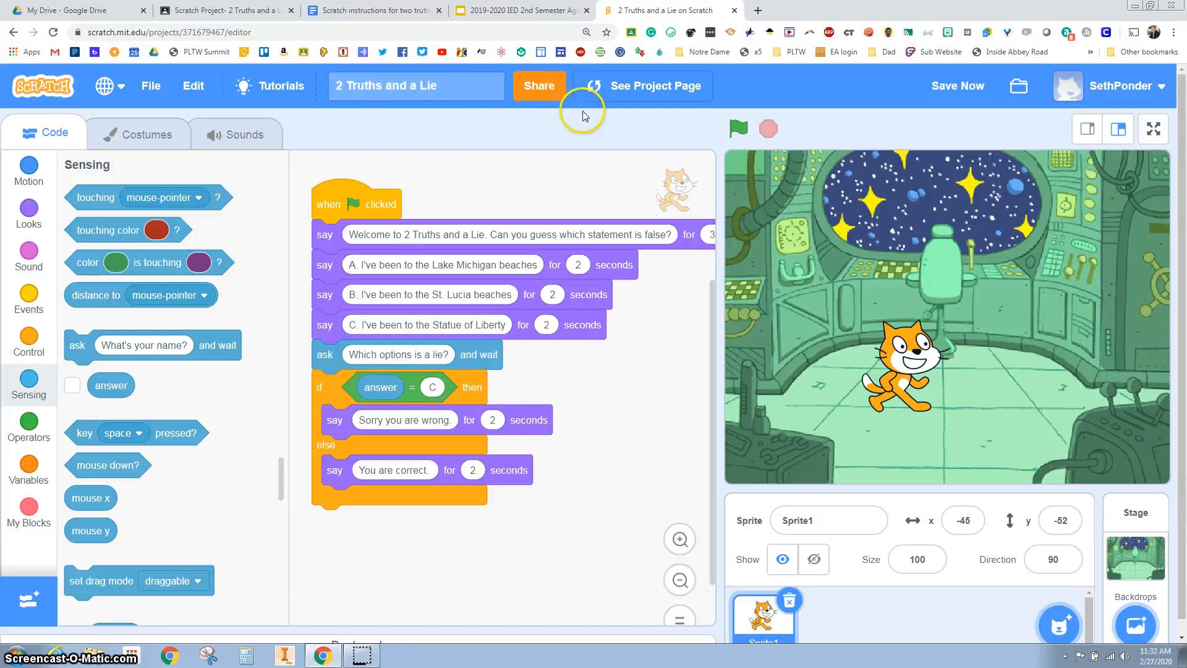
mouse_move(585, 151)
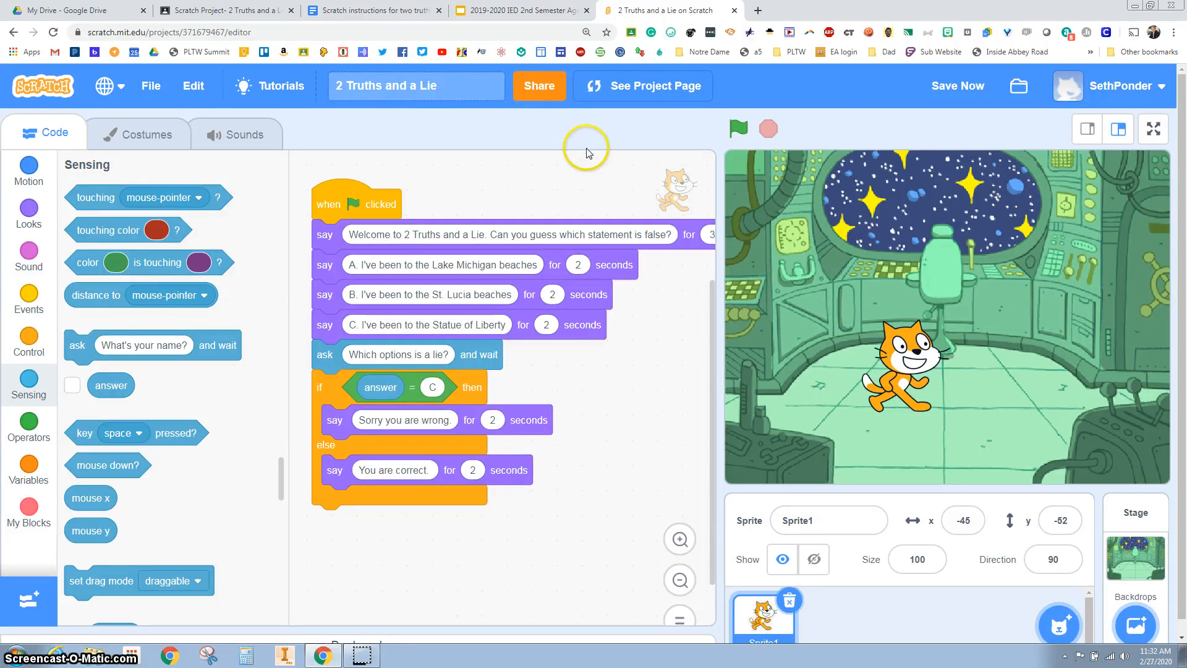
mouse_move(406, 568)
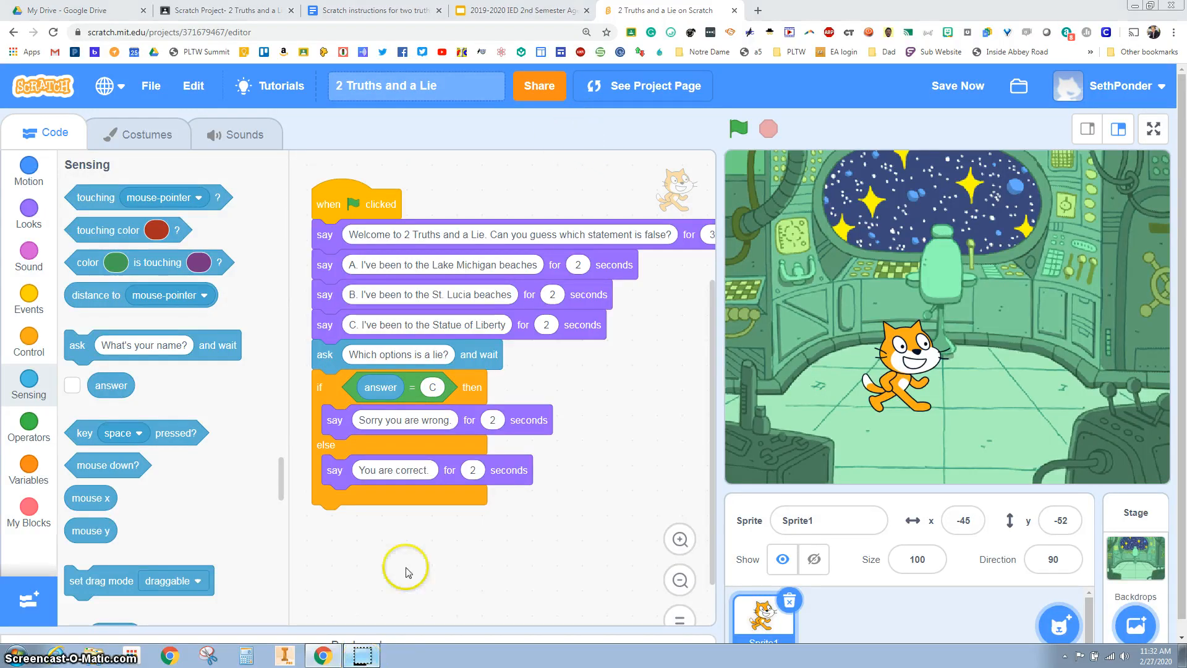